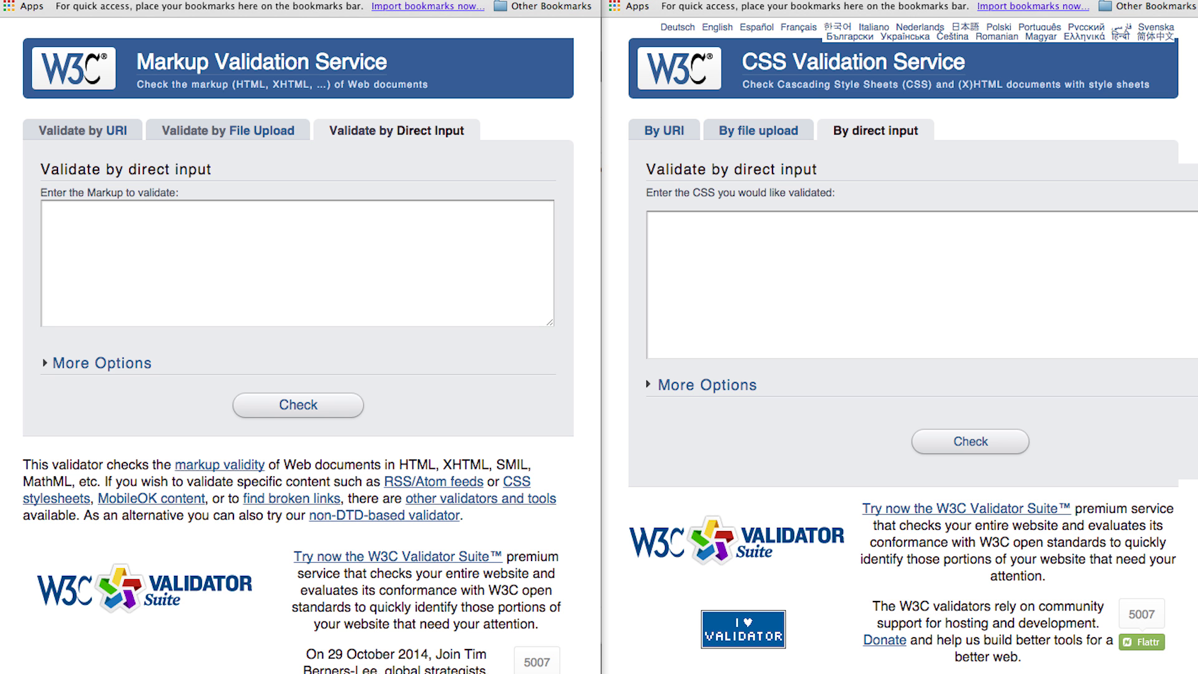
# Show the CSS Validator results page reporting 'Congratulations! No Error Found' with valid-CSS badges
pyautogui.click(969, 441)
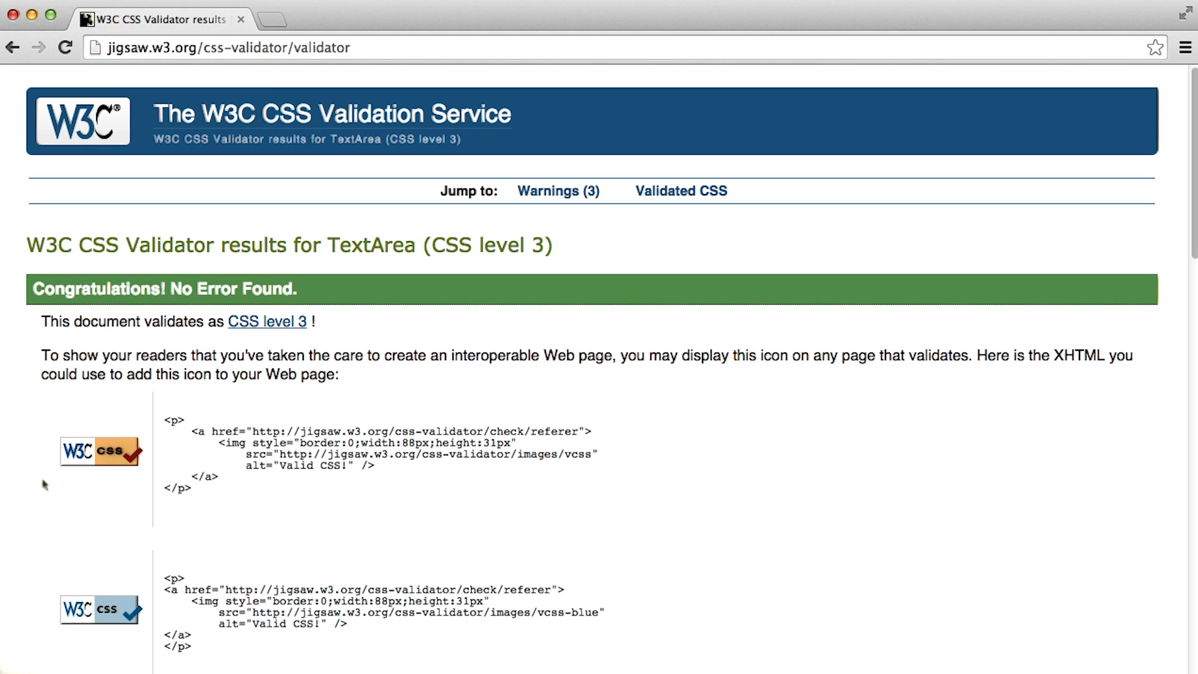